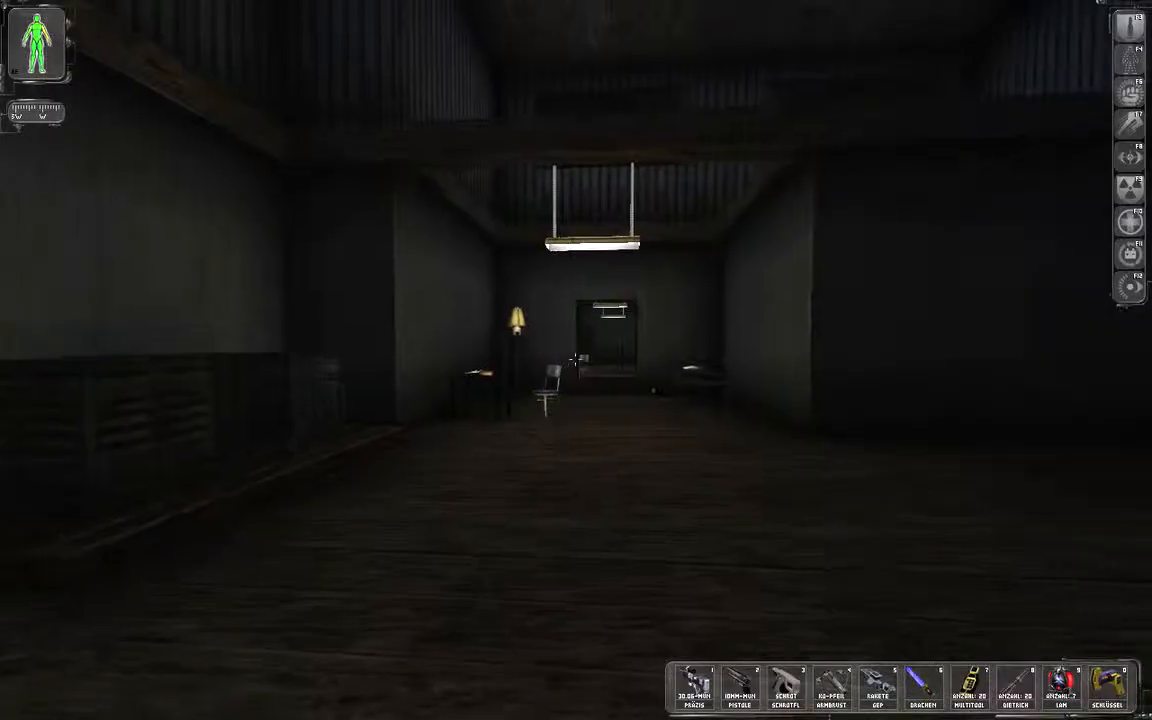
Cross the lamp-lit room and bypass the keypad's security with the multitool
{"action": "left_click", "coordinate": [876, 684]}
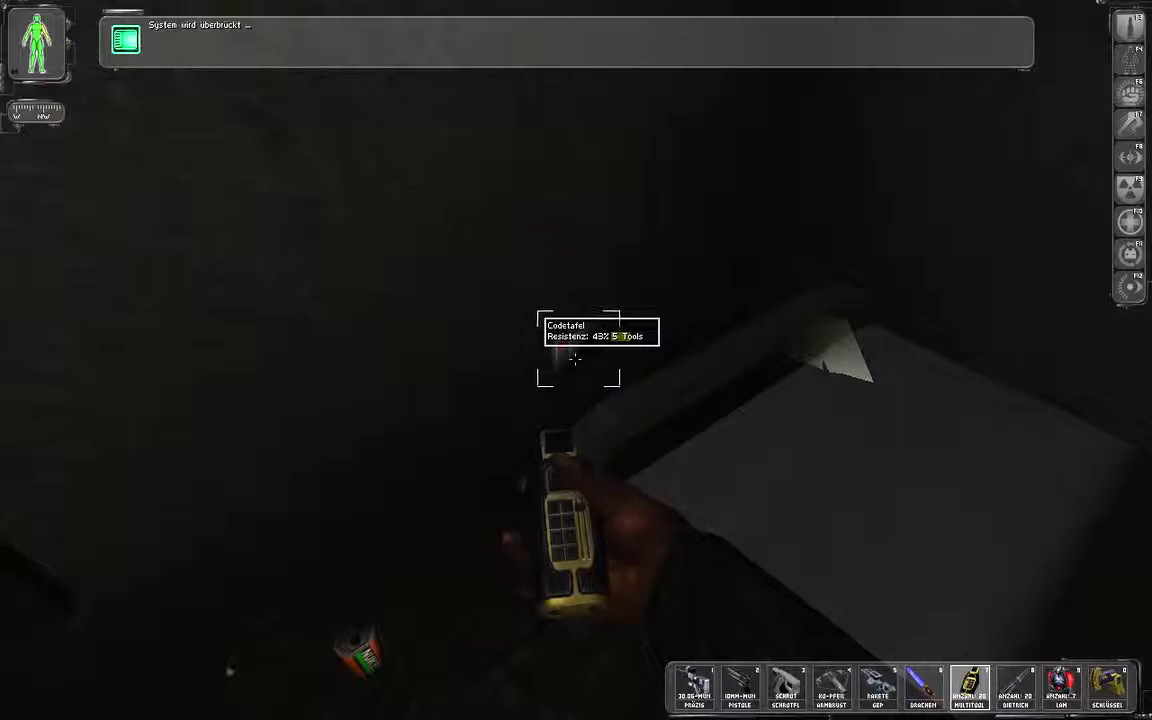
{"action": "left_click", "coordinate": [578, 348]}
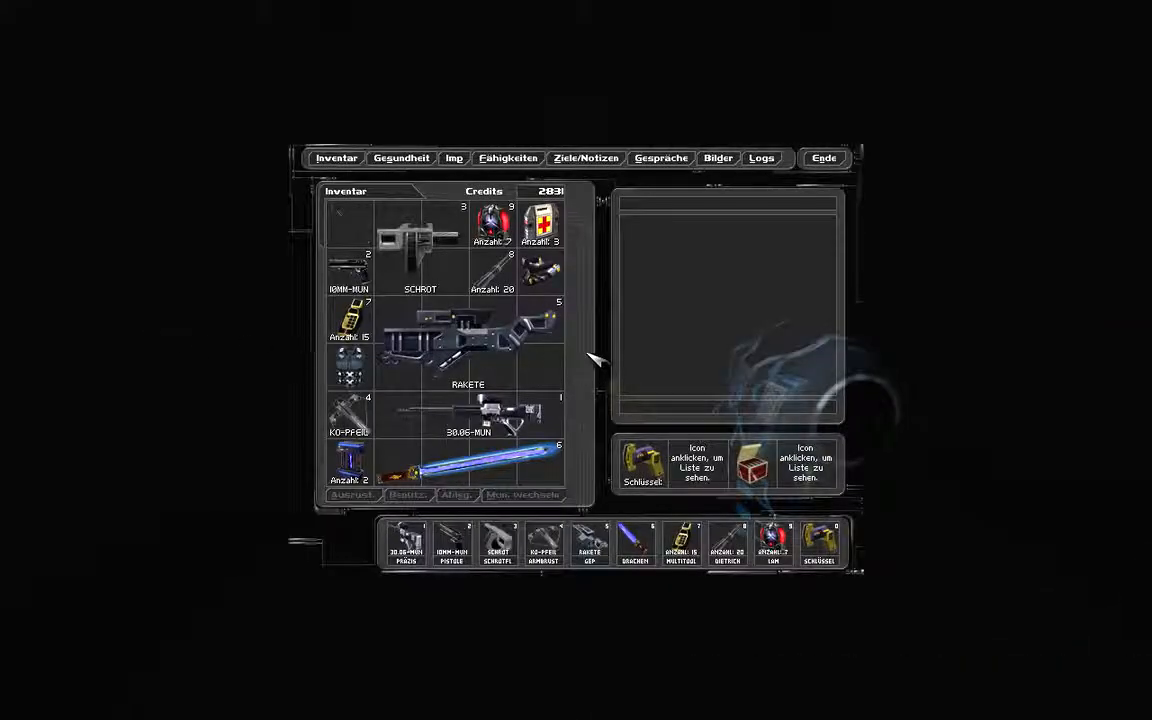
{"action": "mouse_move", "coordinate": [396, 404]}
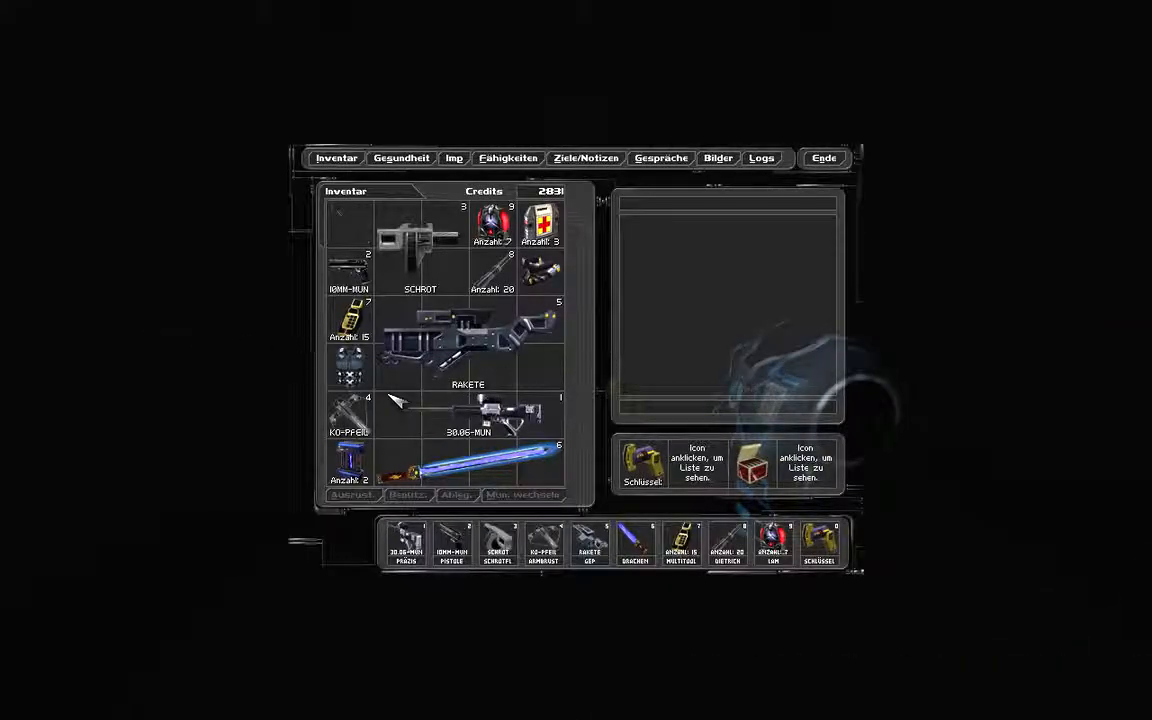
Read the Atemgerät rebreather and EMP-Granate descriptions among the carried items
{"action": "left_click", "coordinate": [538, 272]}
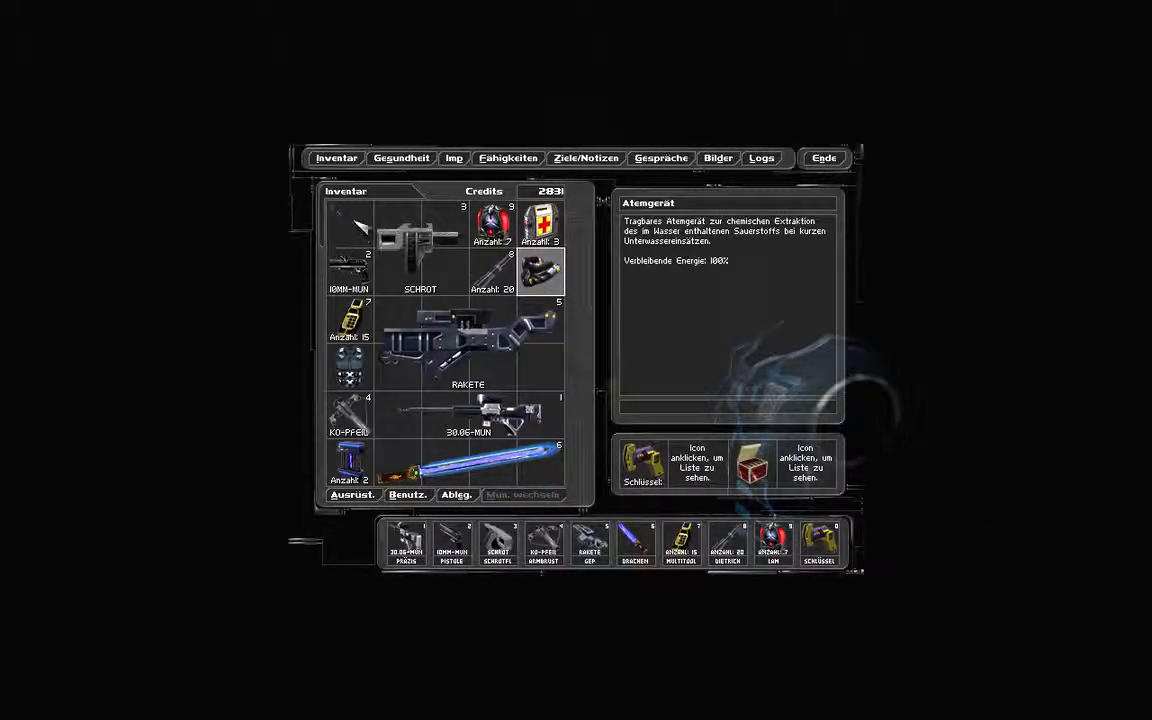
{"action": "left_click", "coordinate": [348, 464]}
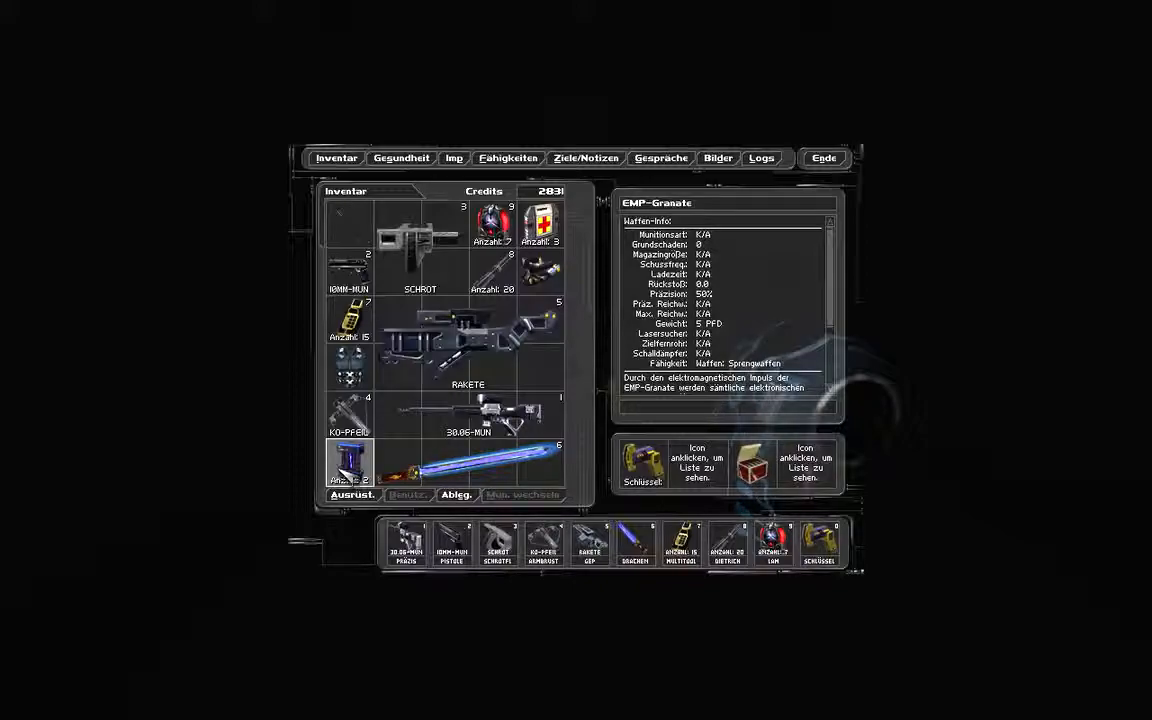
{"action": "left_click", "coordinate": [456, 494]}
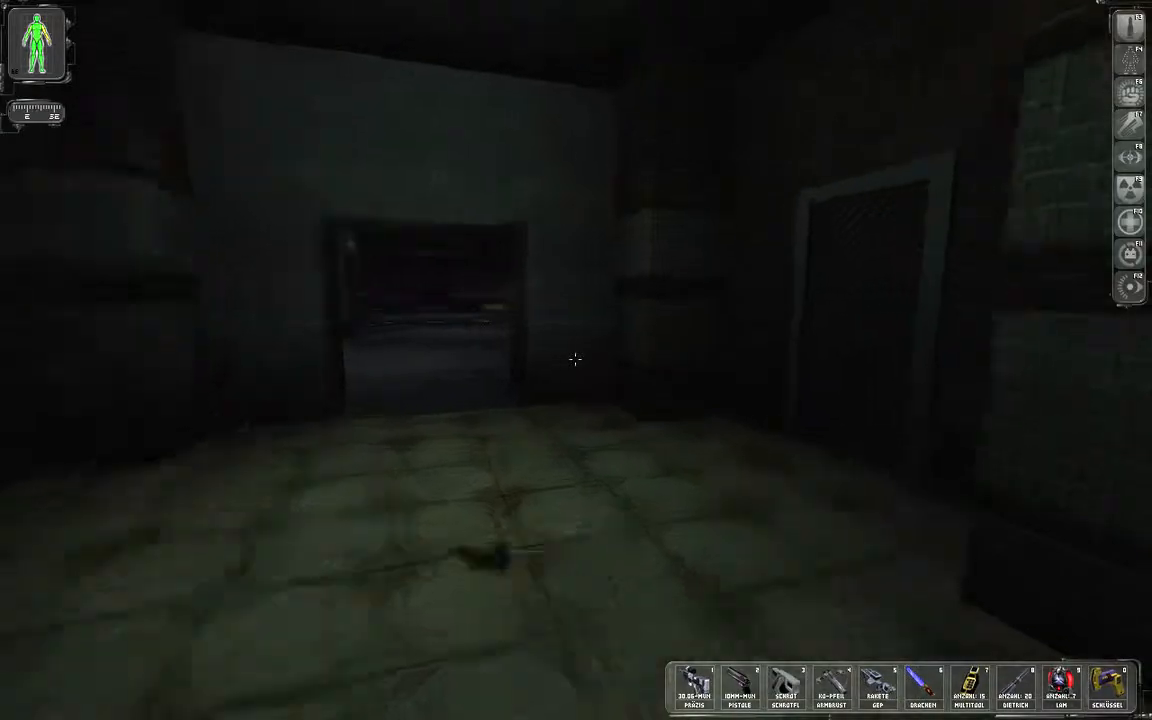
{"action": "mouse_move", "coordinate": [576, 360]}
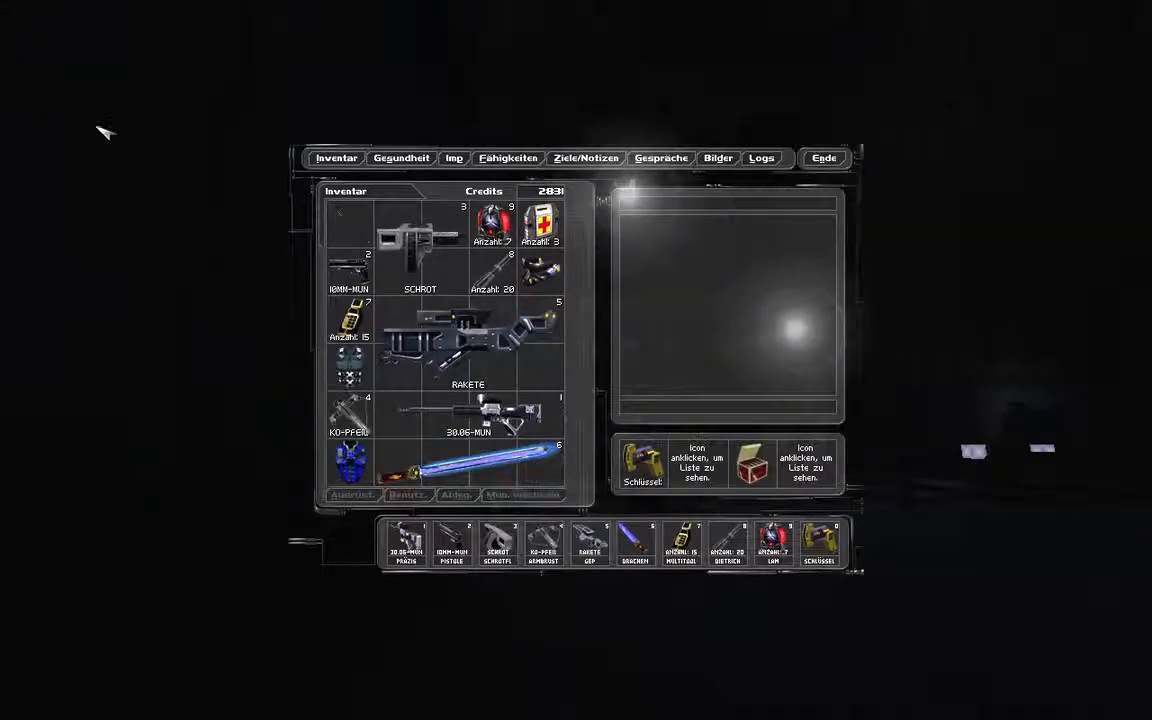
Review the carried weapons and items in the Inventar grid
{"action": "left_click", "coordinate": [352, 462]}
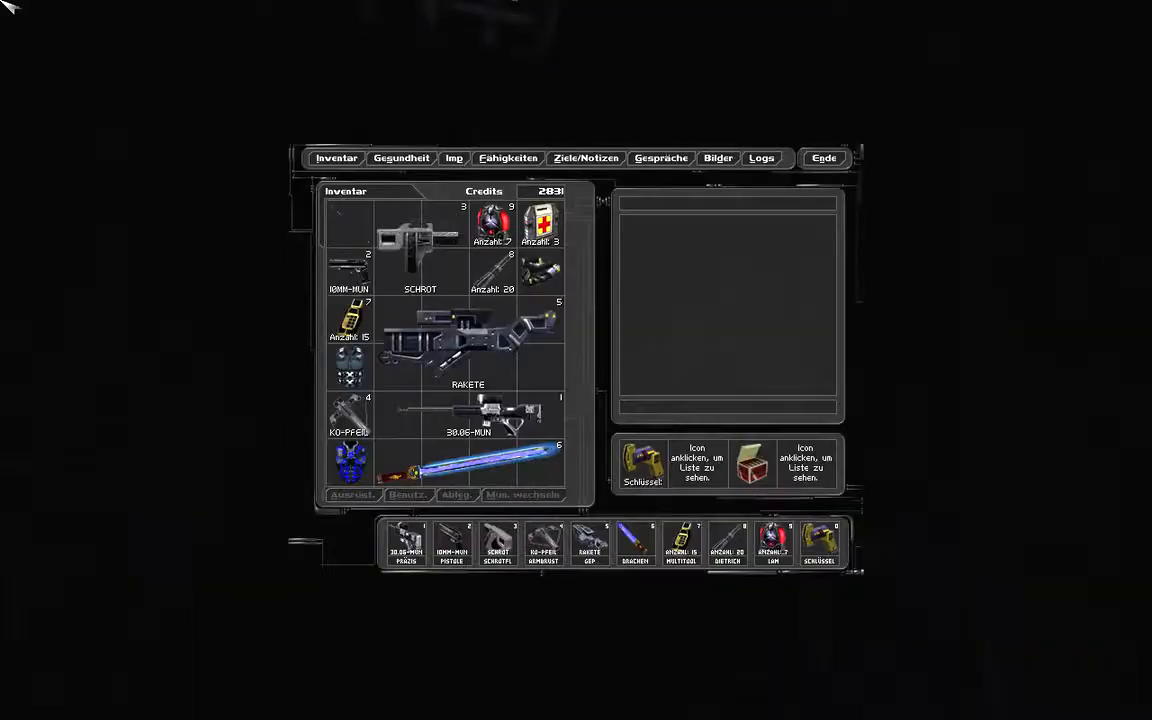
{"action": "left_click", "coordinate": [348, 460]}
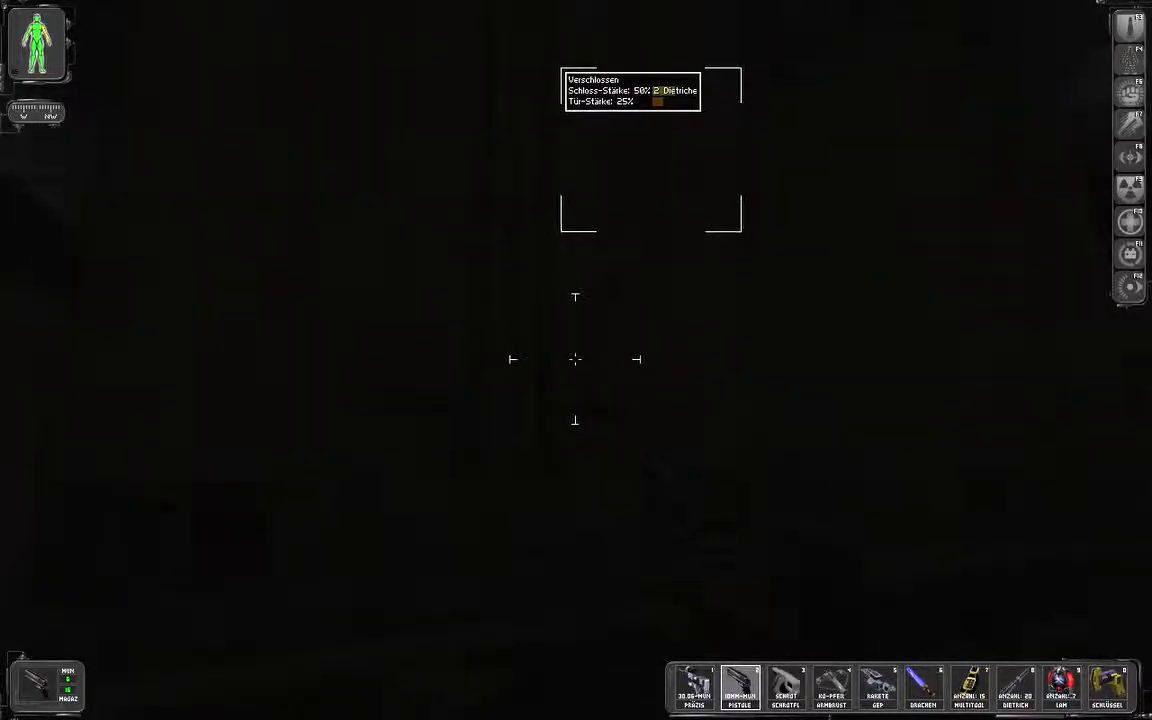
Aim at the locked door to read its Verschlossen lock and door strength
{"action": "left_click", "coordinate": [922, 684]}
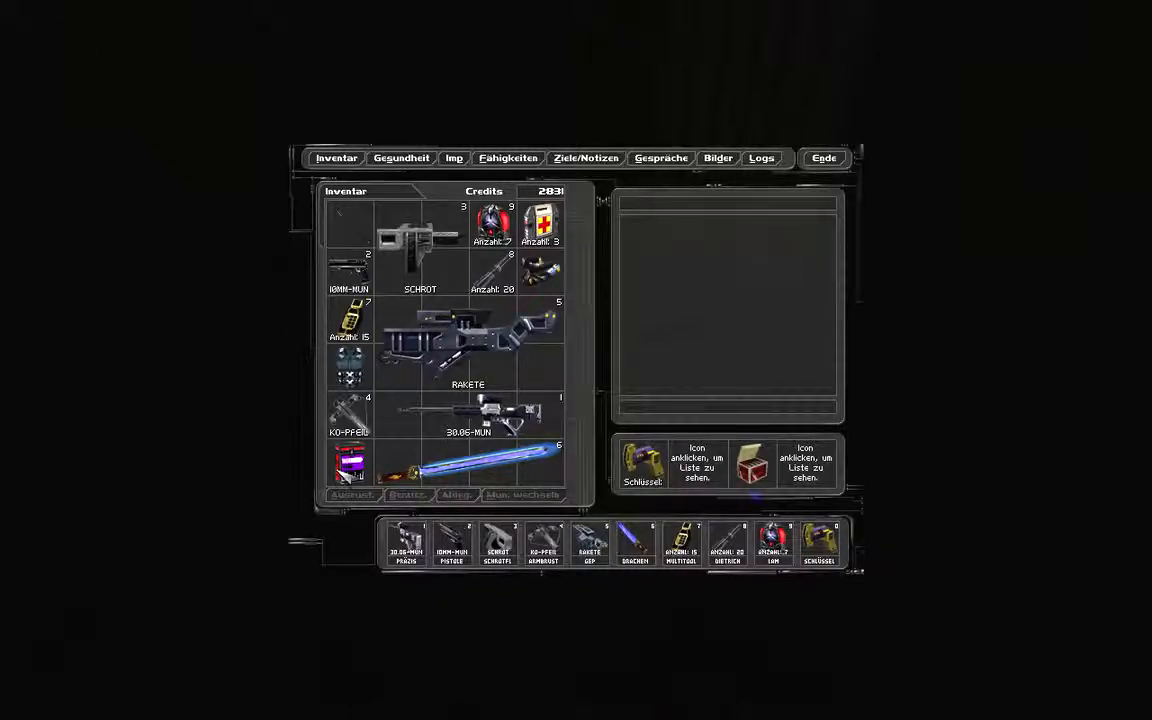
Look over the carried gear and ammo, then leave the inventory
{"action": "left_click", "coordinate": [348, 250]}
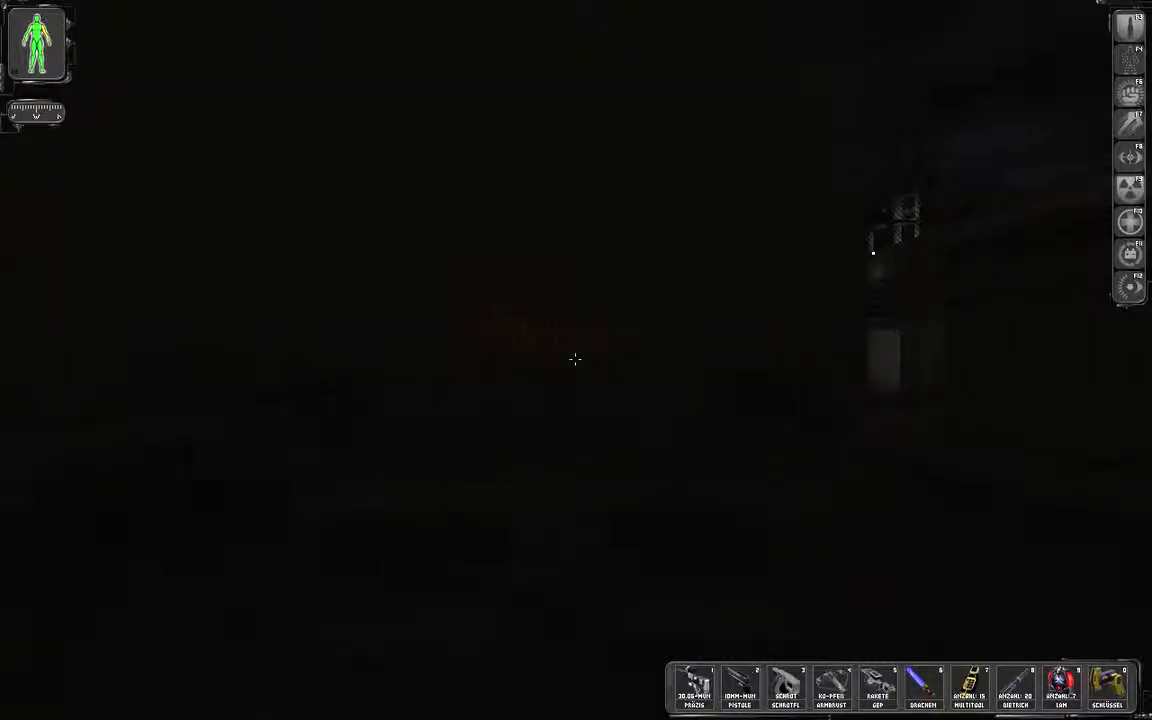
Ready the scoped sniper rifle and advance into the lamp-lit corridor
{"action": "key", "text": "i"}
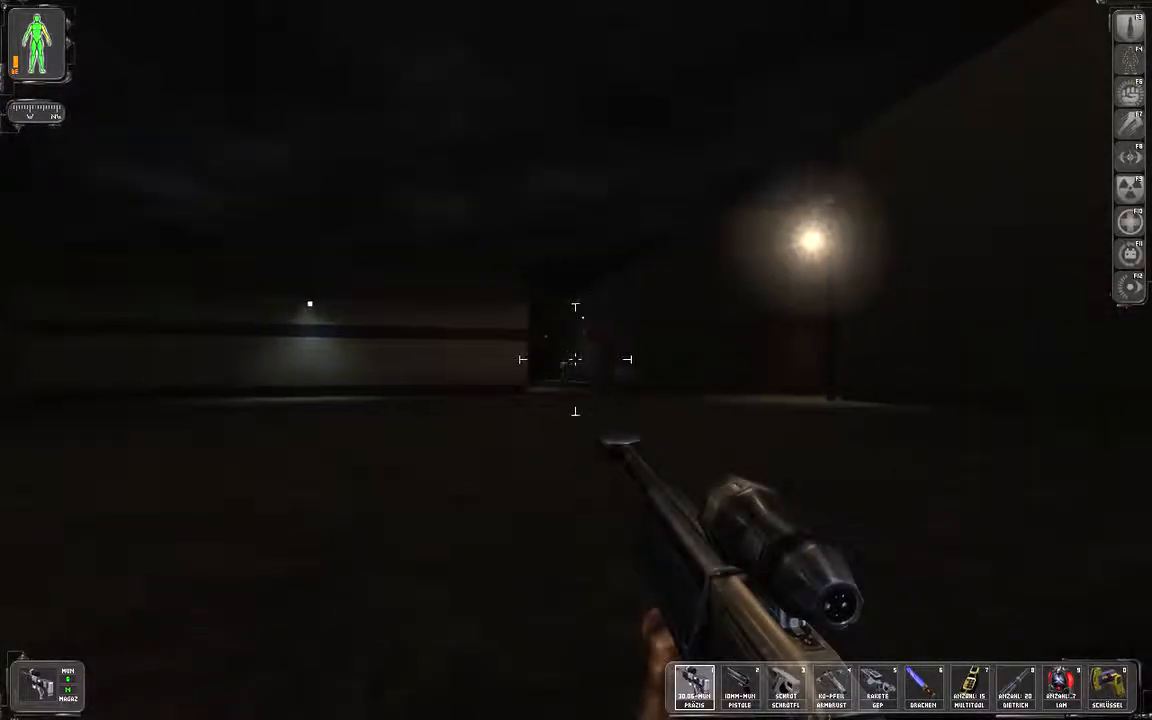
{"action": "right_click", "coordinate": [576, 360]}
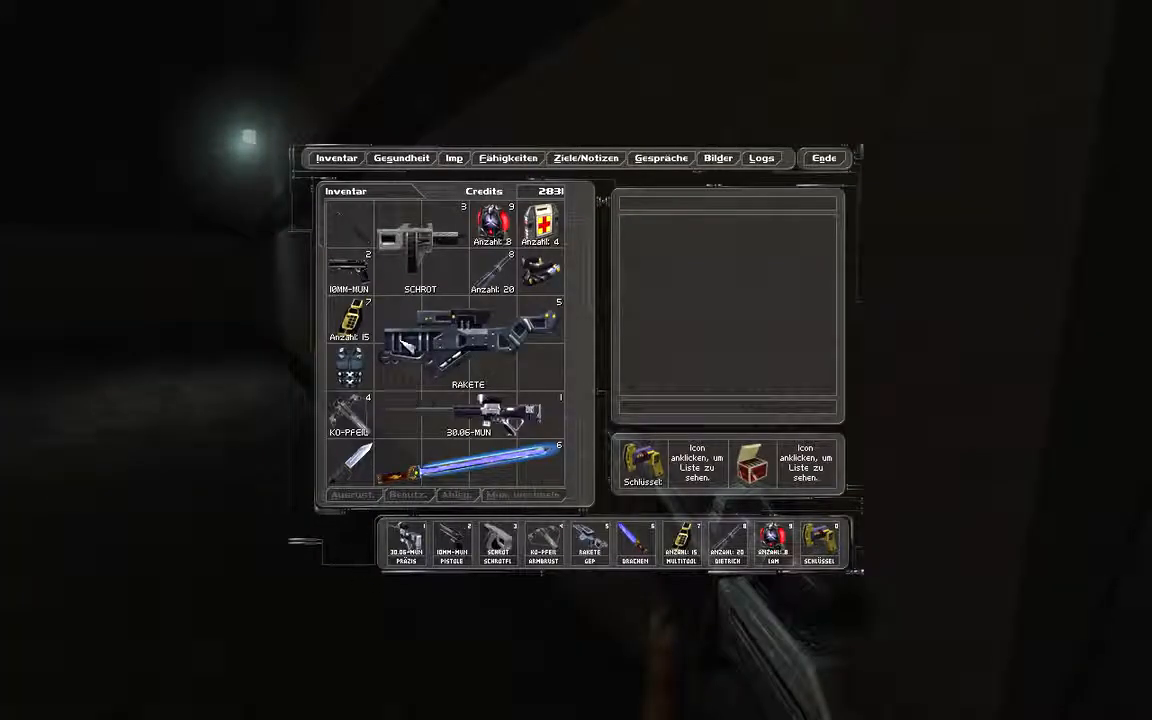
Browse the carried weapons, ammunition and tools in the inventory
{"action": "left_click", "coordinate": [824, 158]}
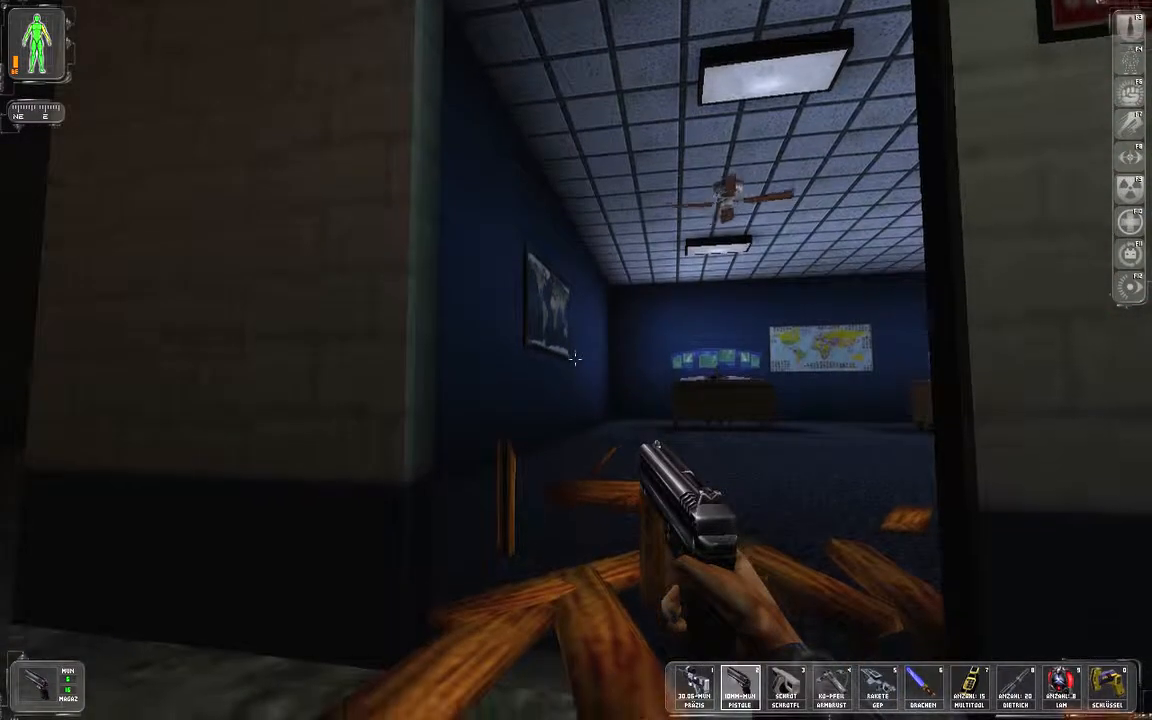
{"action": "mouse_move", "coordinate": [576, 360]}
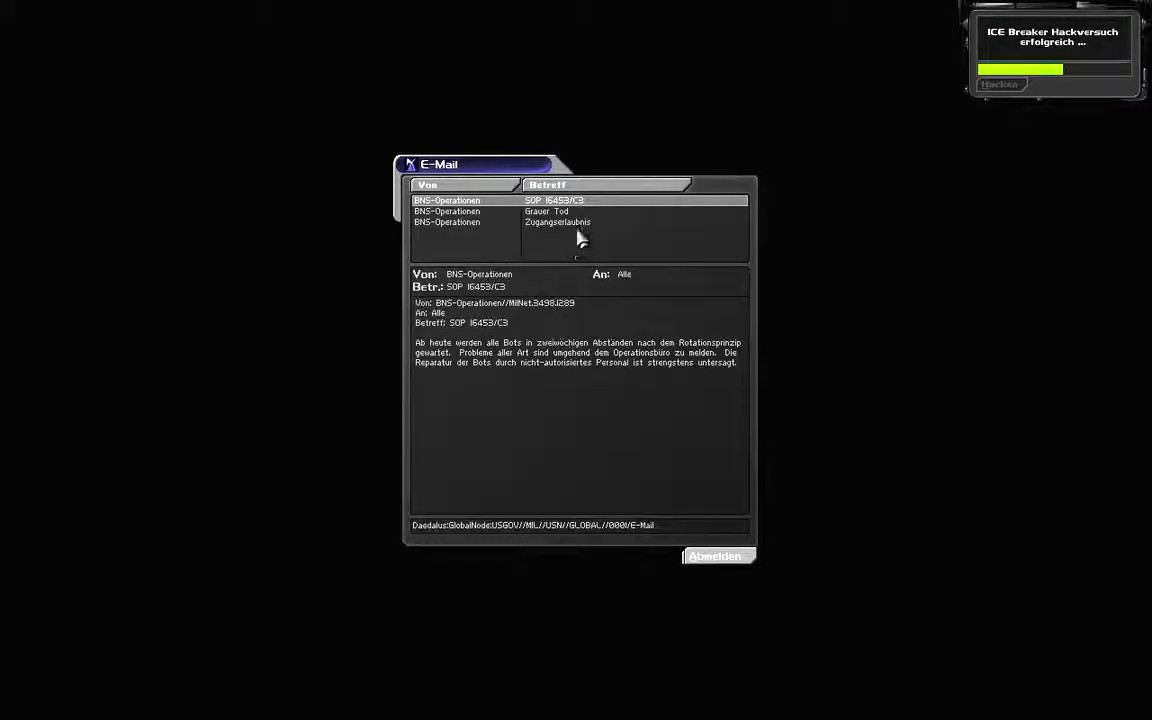
Read the Grauer Tod and Zugangsprotokoll e-mails, log off, log back in and leave the computer
{"action": "left_click", "coordinate": [546, 212]}
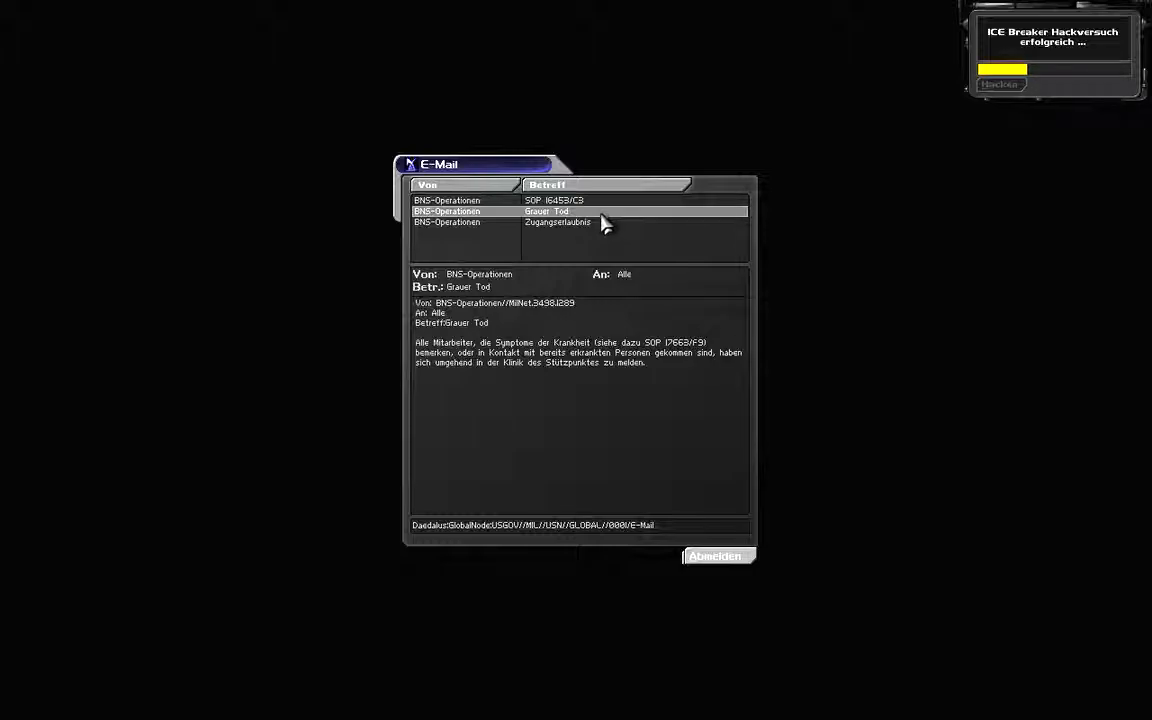
{"action": "left_click", "coordinate": [556, 222]}
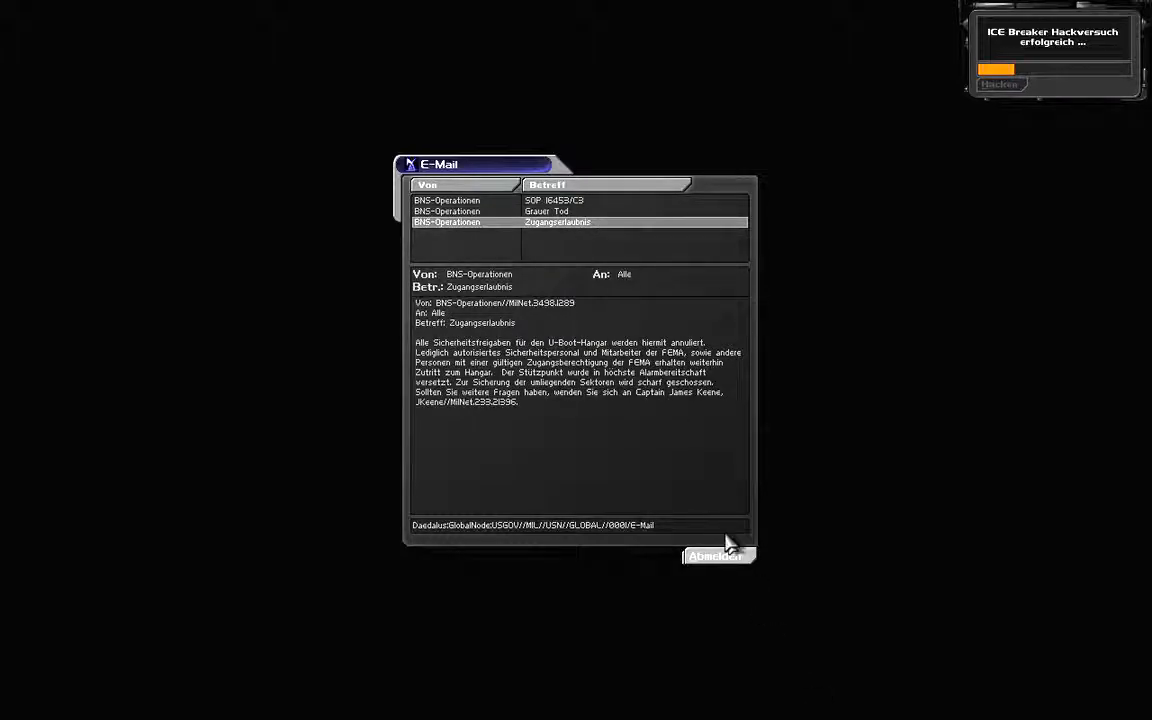
{"action": "left_click", "coordinate": [716, 556]}
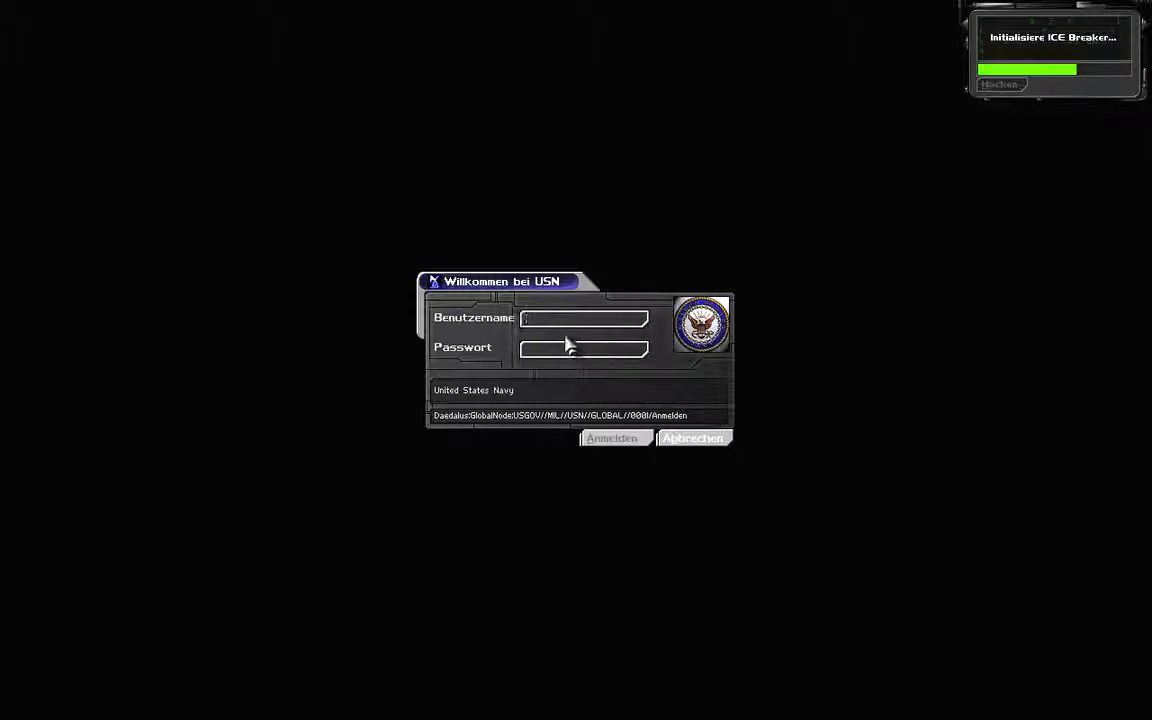
{"action": "left_click", "coordinate": [612, 438]}
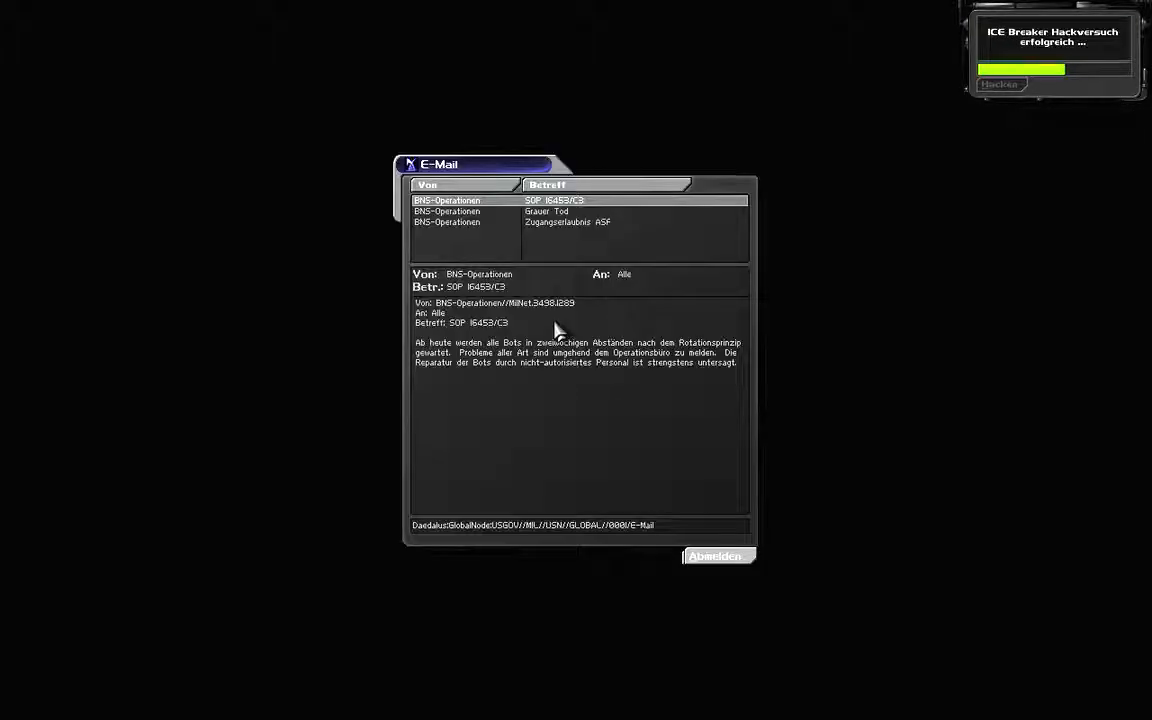
{"action": "left_click", "coordinate": [716, 556]}
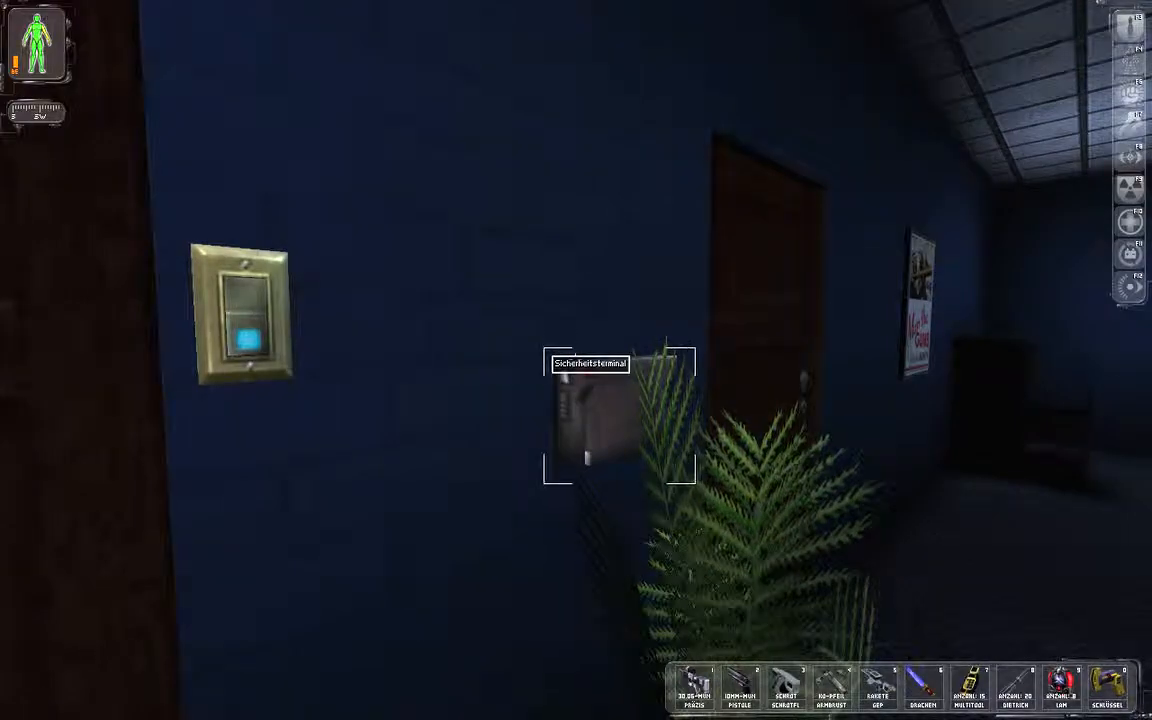
Use the Sicherheitsterminal and let the ICE Breaker bypass the USN login
{"action": "left_click", "coordinate": [590, 410]}
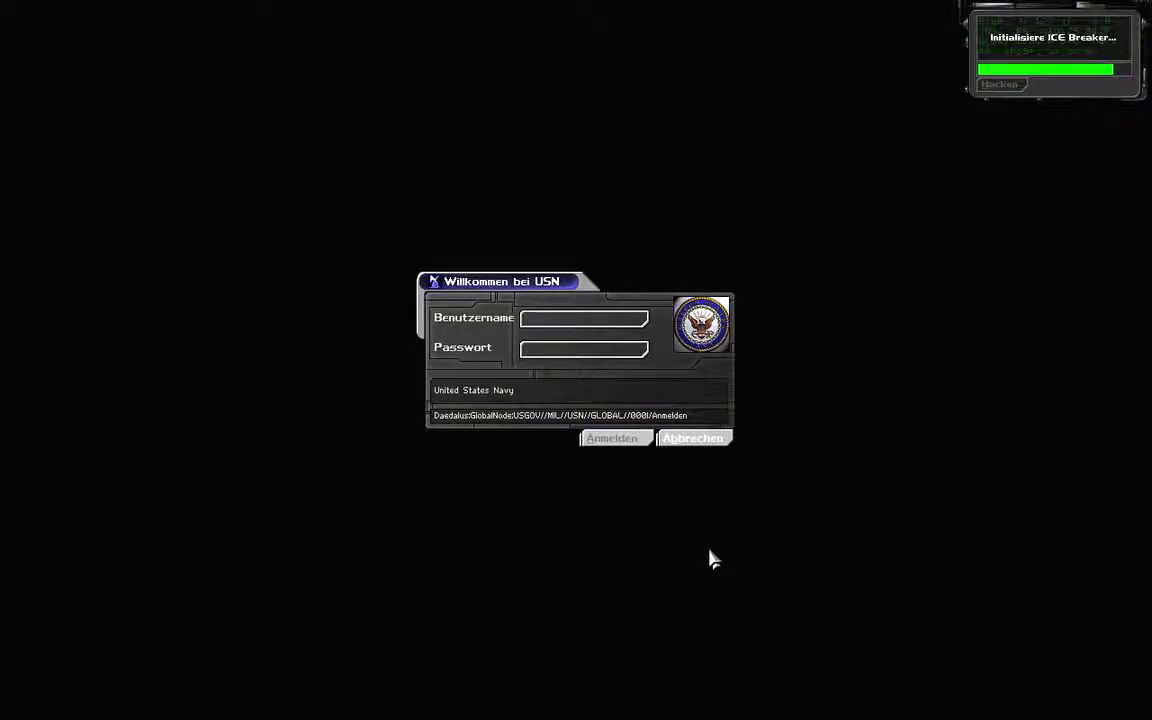
{"action": "mouse_move", "coordinate": [616, 370]}
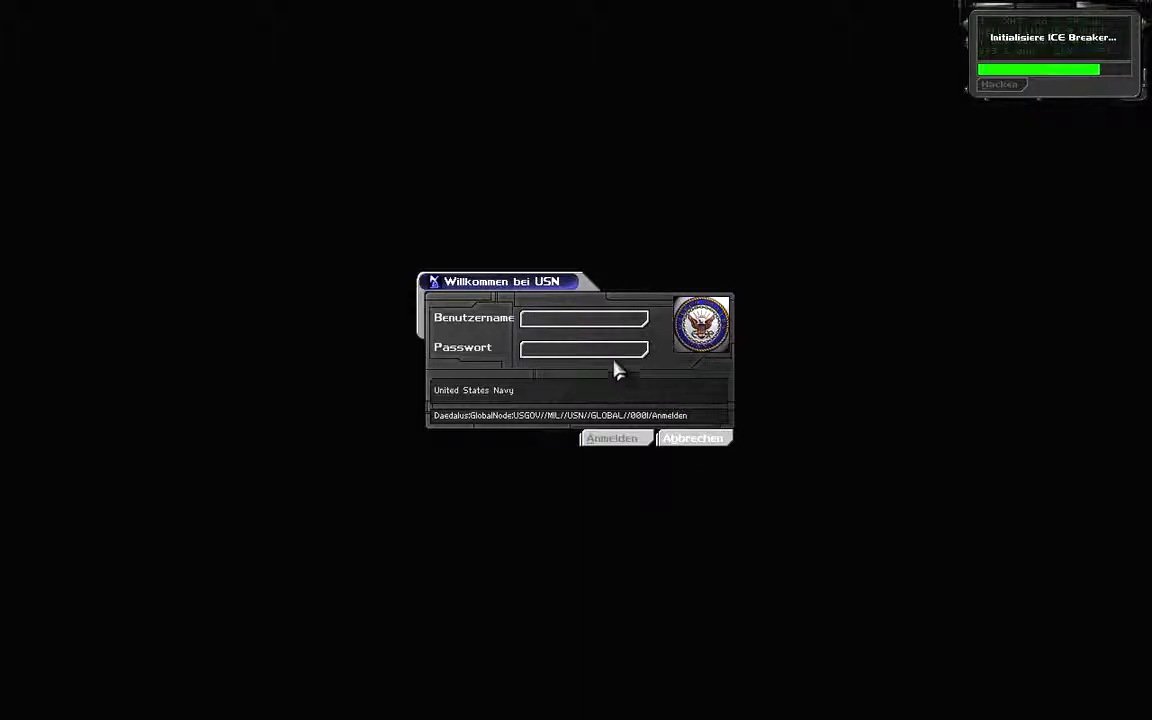
{"action": "left_click", "coordinate": [584, 318]}
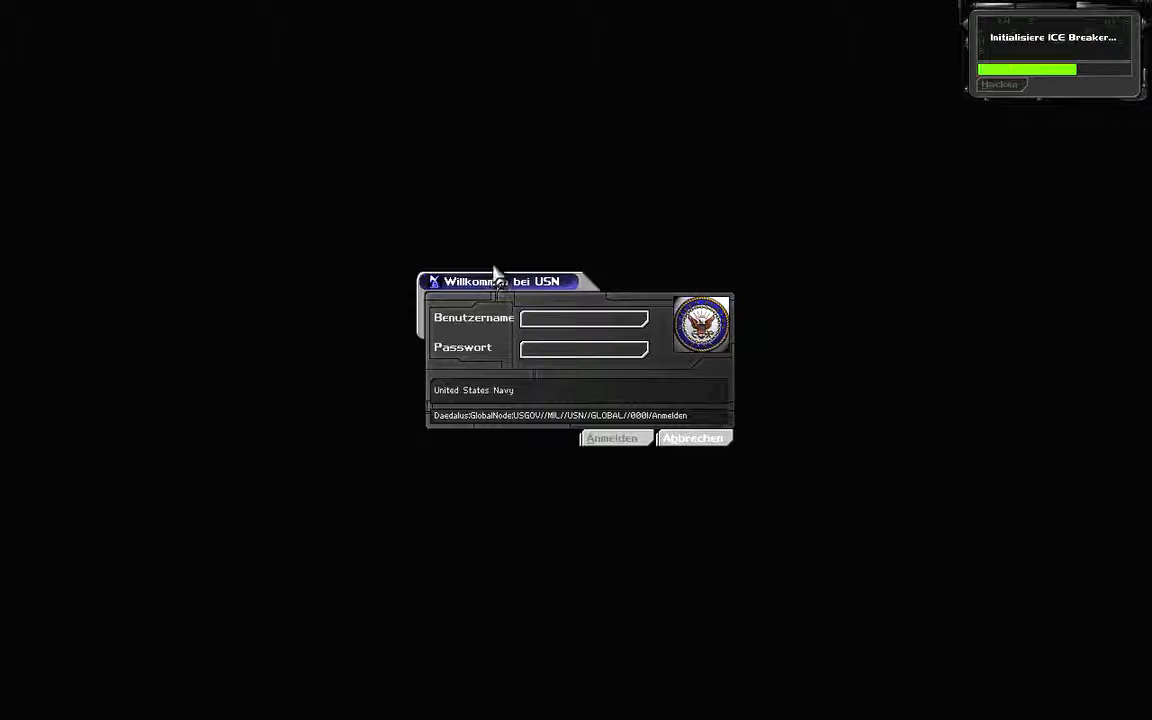
{"action": "left_click", "coordinate": [612, 438]}
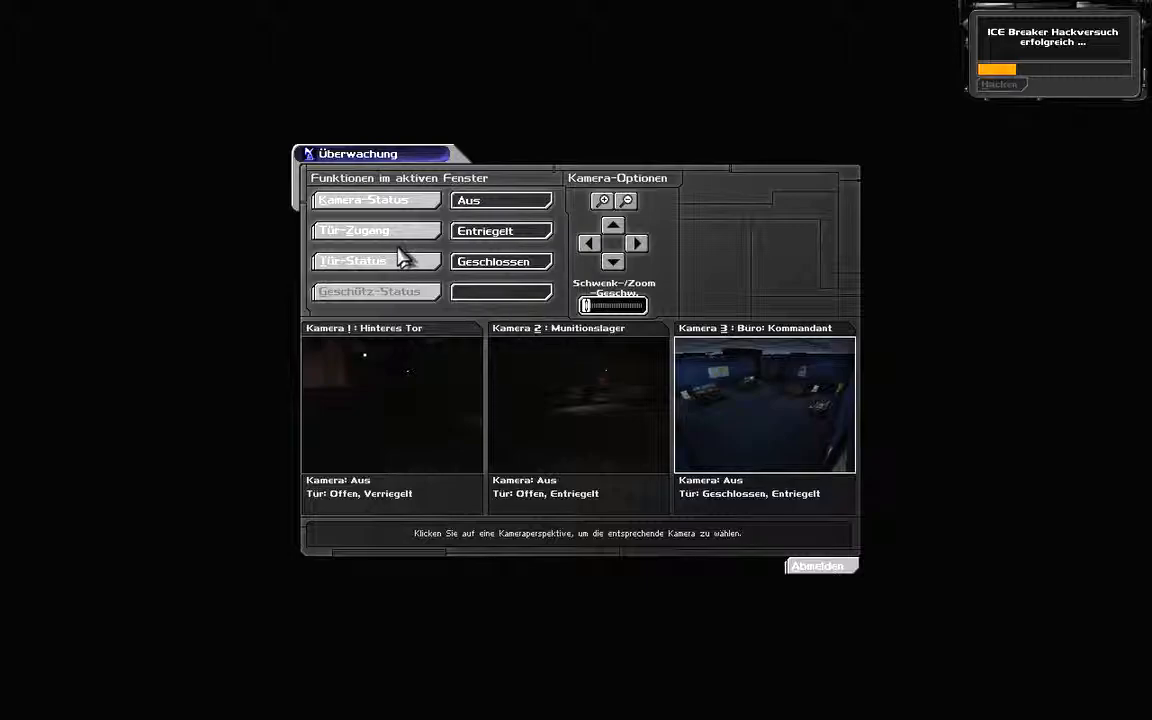
Change the Tür-Status for the commander's office on the Überwachung screen
{"action": "left_click", "coordinate": [816, 564]}
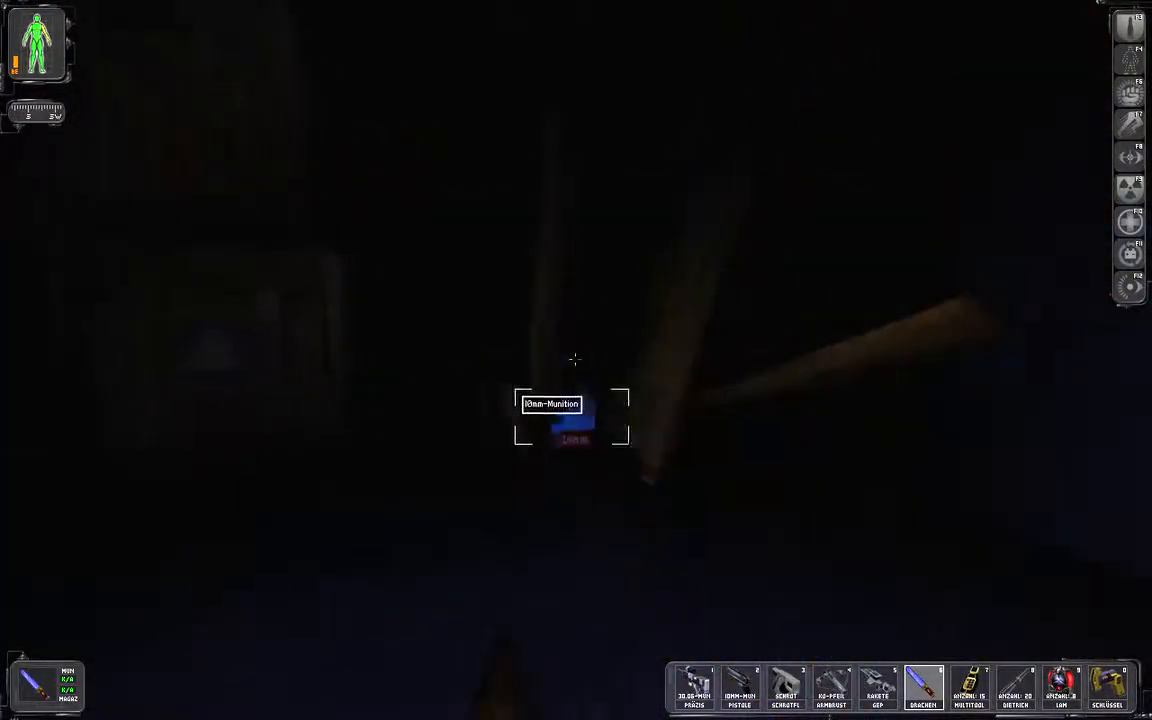
Pick up the ammunition lying on the office floor while exploring toward the desk
{"action": "left_click", "coordinate": [572, 420]}
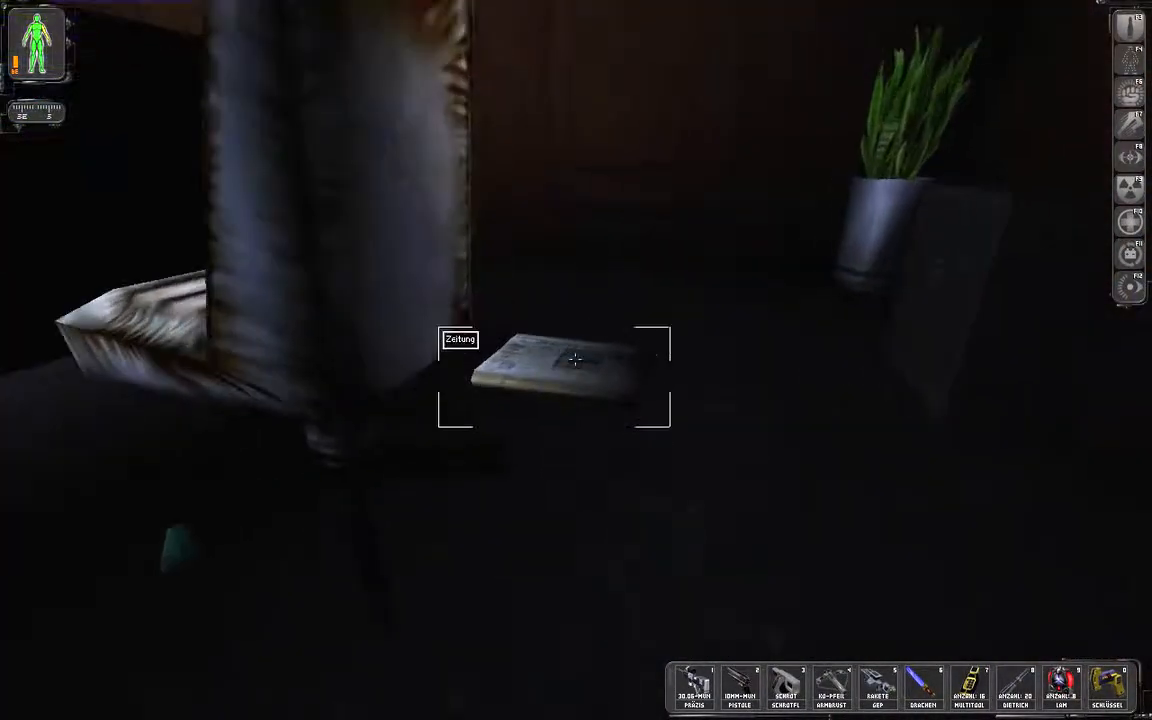
Read the newspaper on the desk before bringing up the inventory
{"action": "left_click", "coordinate": [576, 376]}
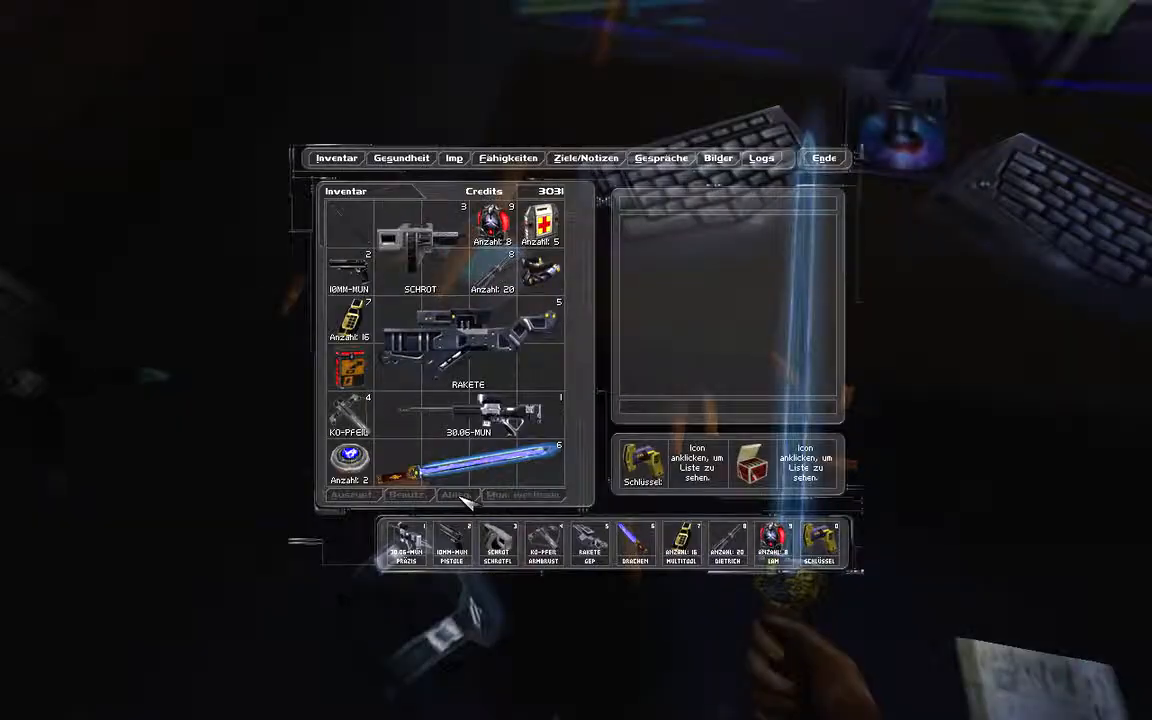
Close the inventory and resume exploring the offices
{"action": "left_click", "coordinate": [348, 368]}
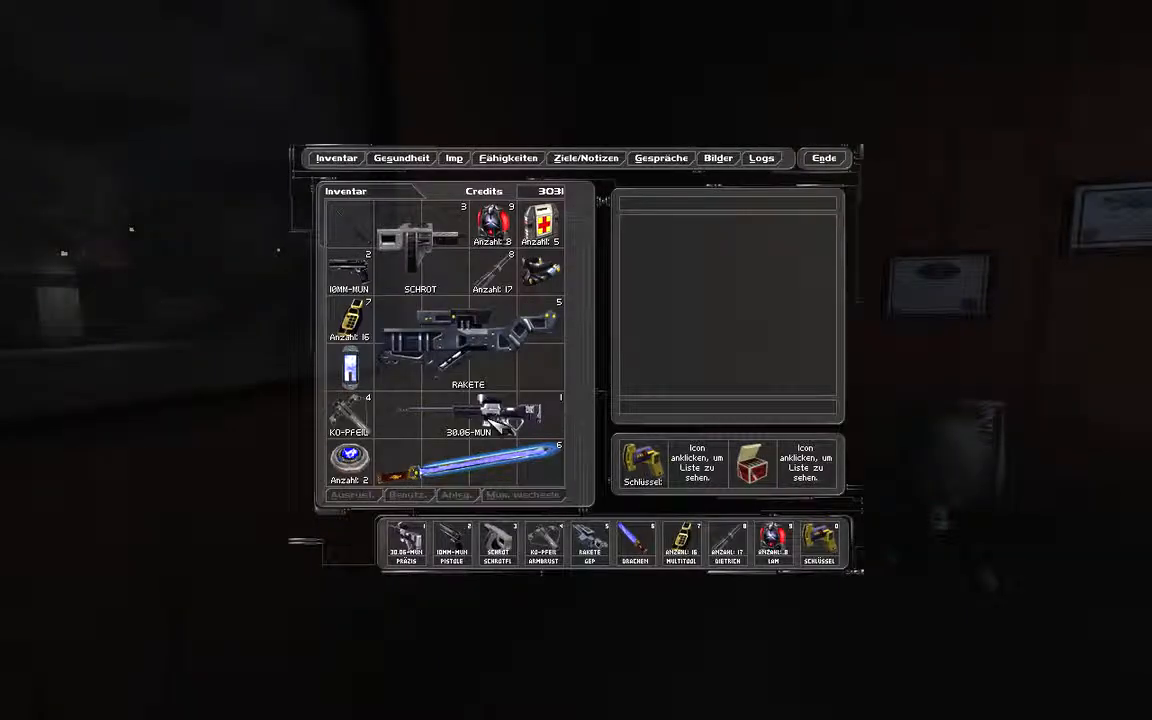
Show the description of the Implantatmodul item in the inventory grid
{"action": "left_click", "coordinate": [350, 364]}
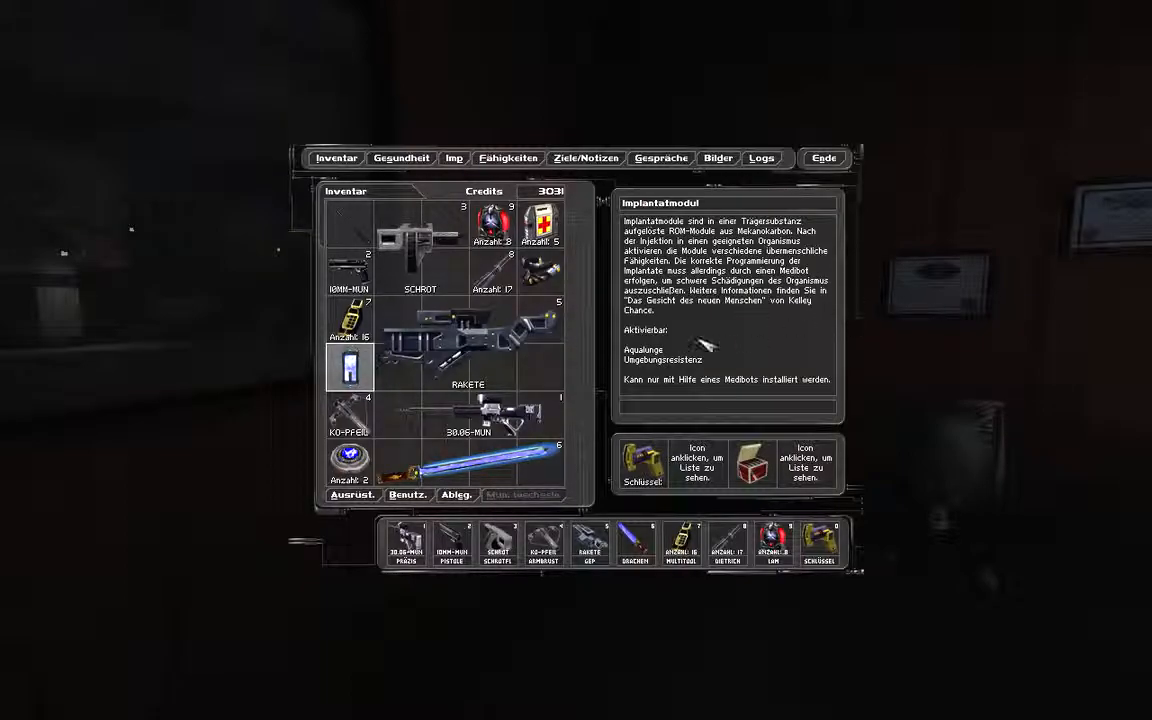
{"action": "mouse_move", "coordinate": [456, 516]}
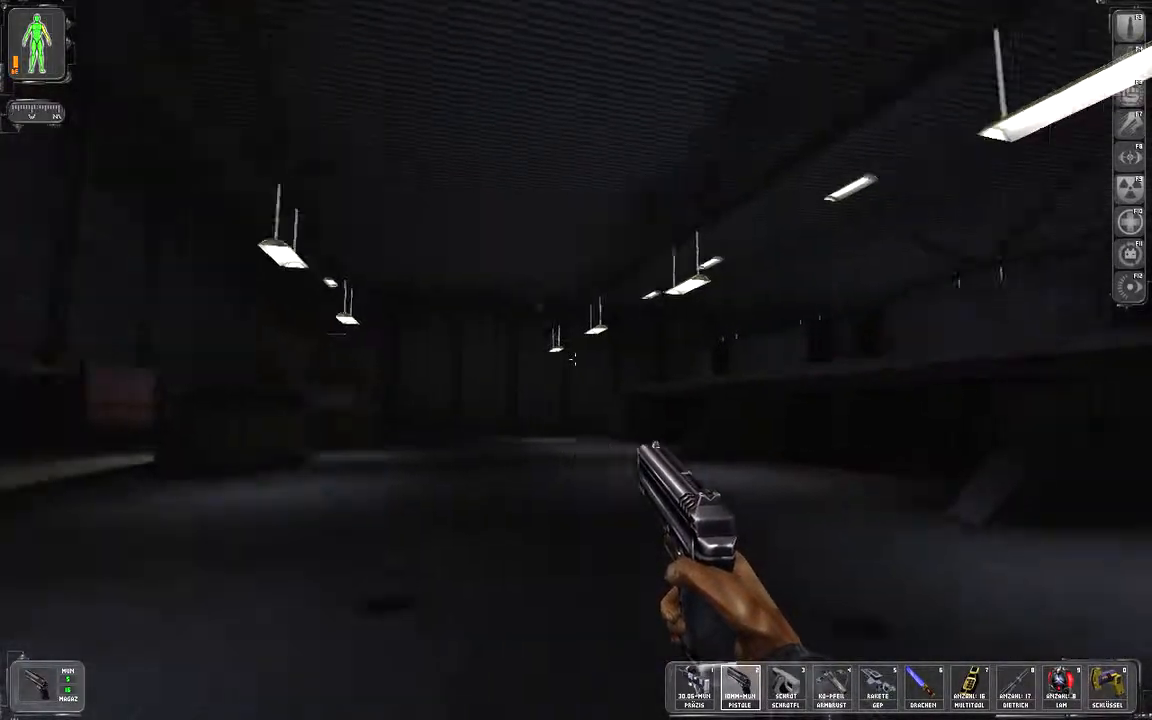
{"action": "mouse_move", "coordinate": [576, 360]}
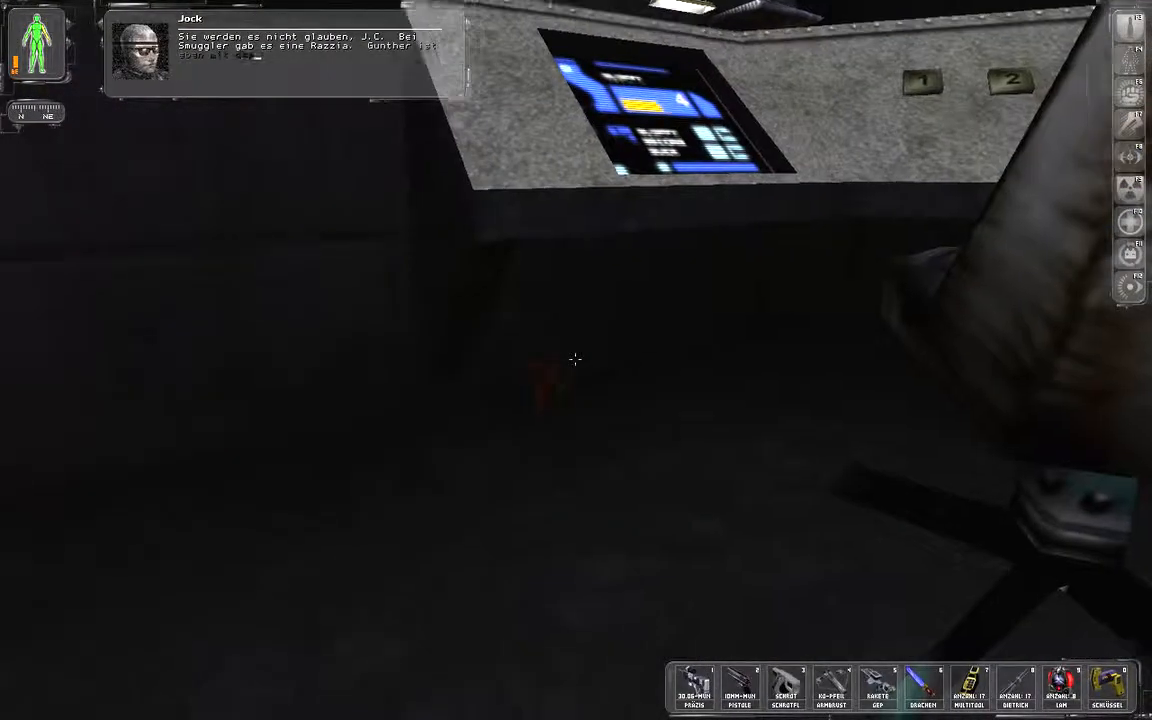
Use the Sicherheitsterminal on the wall and hack it with ICE Breaker
{"action": "key", "text": "i"}
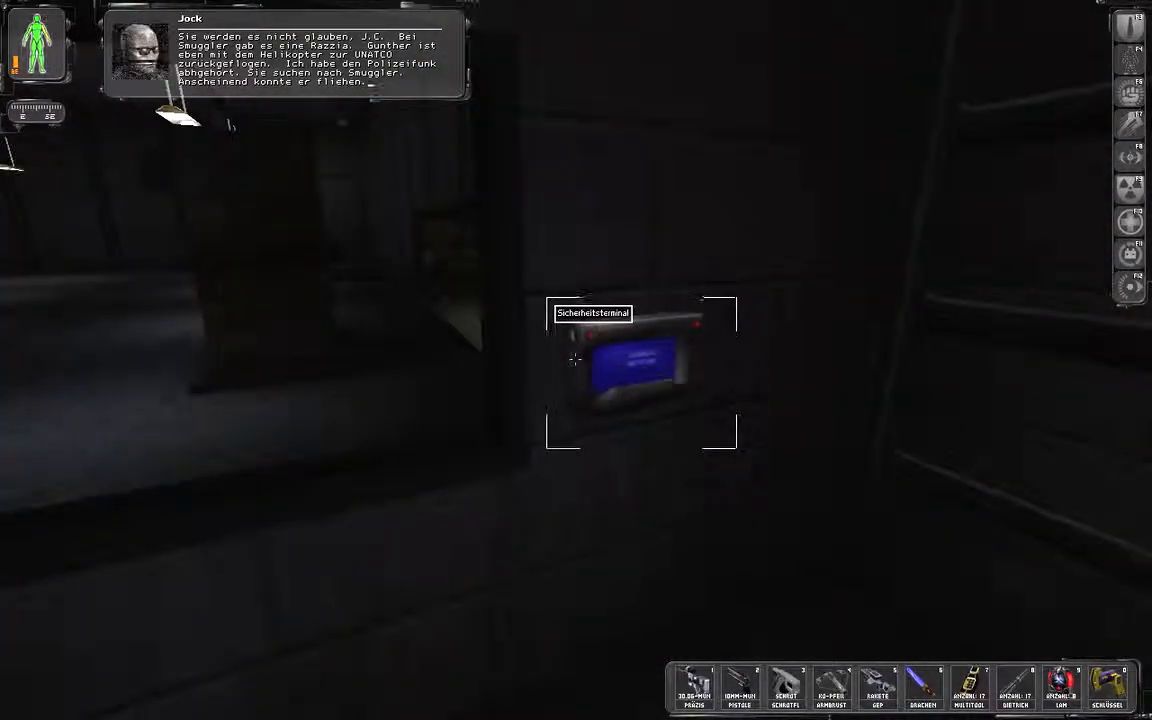
{"action": "left_click", "coordinate": [640, 376]}
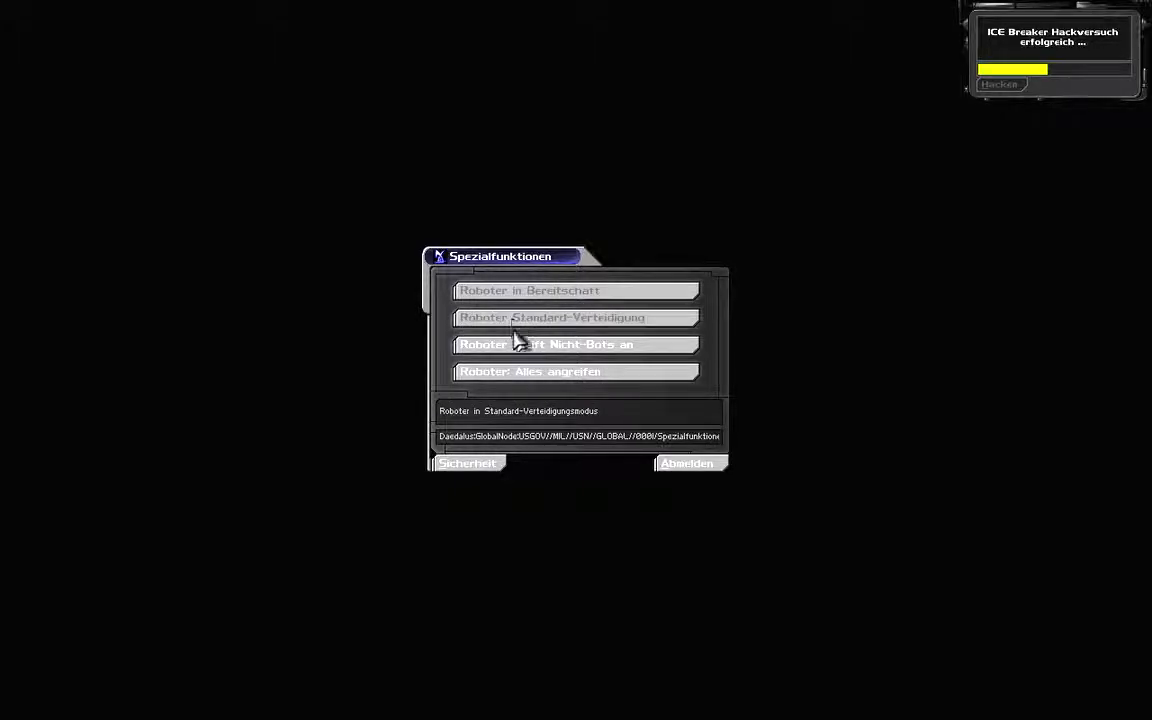
Switch the security bots to a different Roboter mode in Spezialfunktionen
{"action": "left_click", "coordinate": [546, 344]}
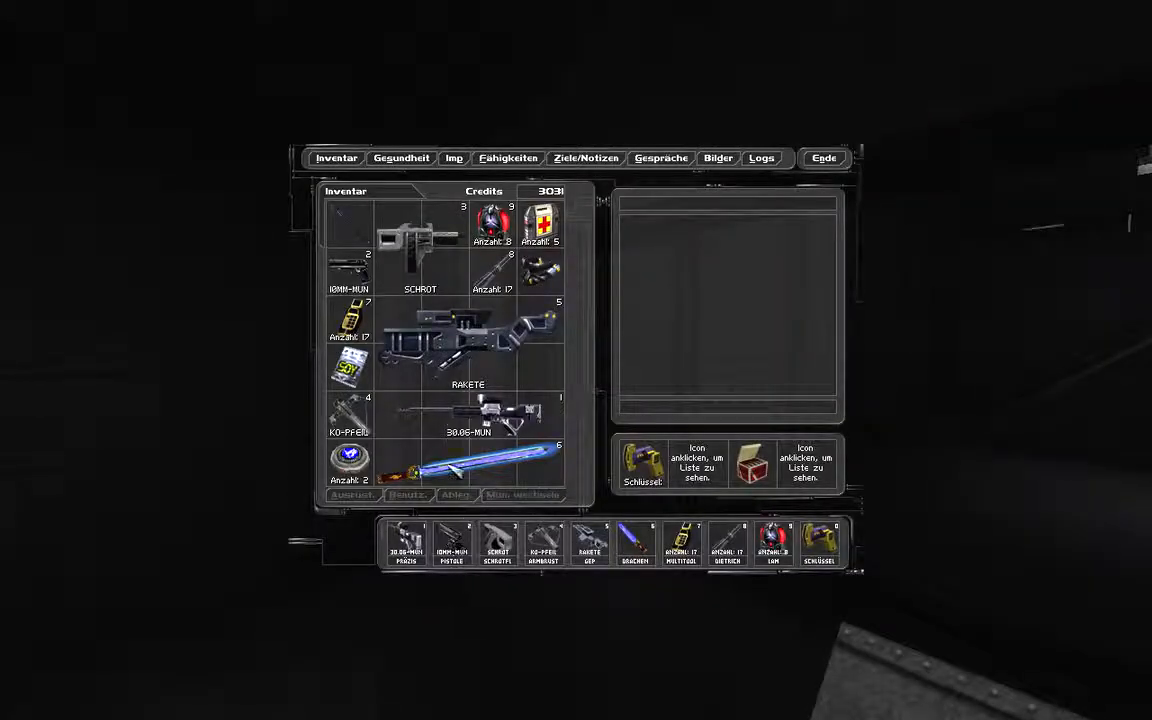
Close the inventory with Ende and bring up the main menu to save
{"action": "left_click", "coordinate": [348, 364]}
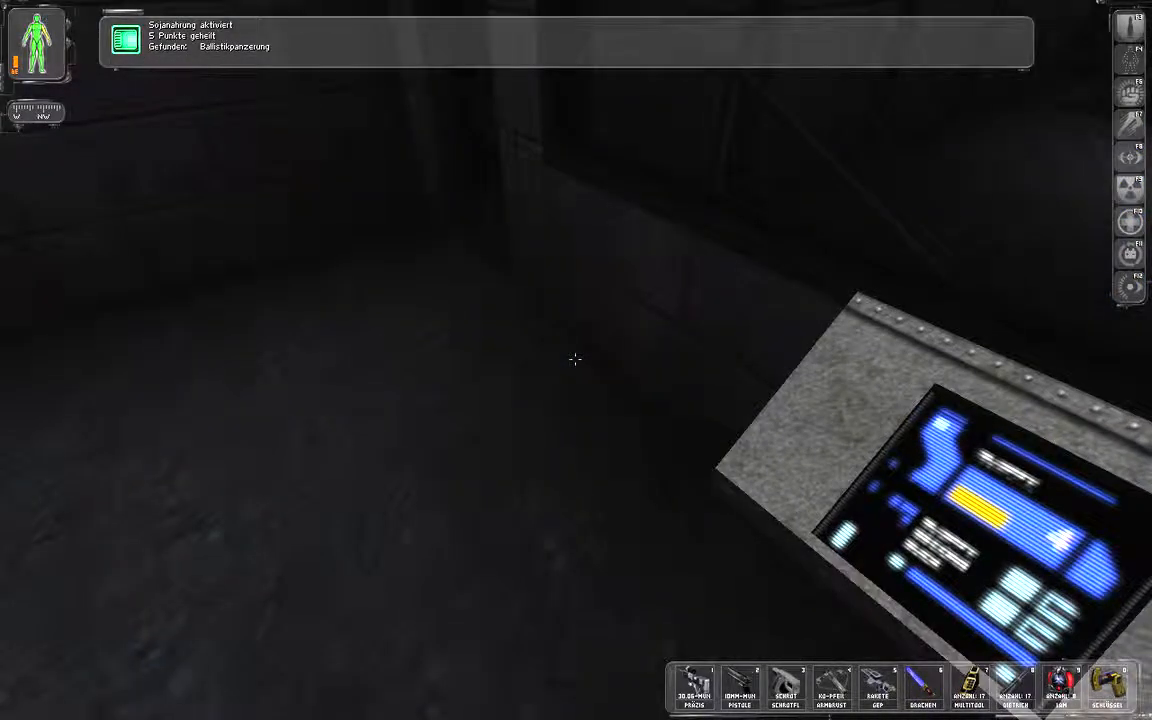
{"action": "key", "text": "Escape"}
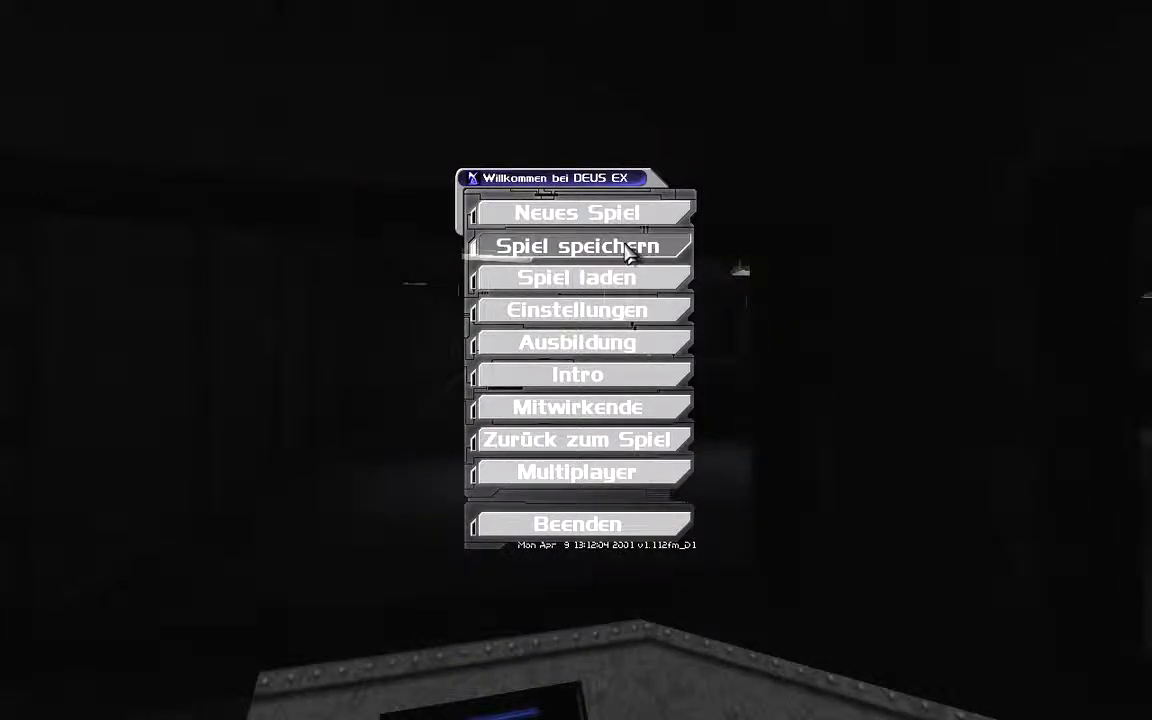